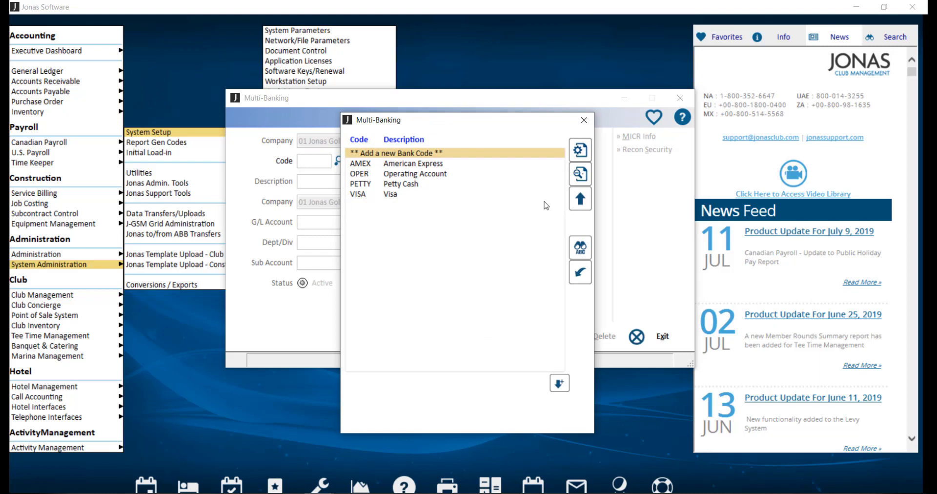
mouse_move(502, 156)
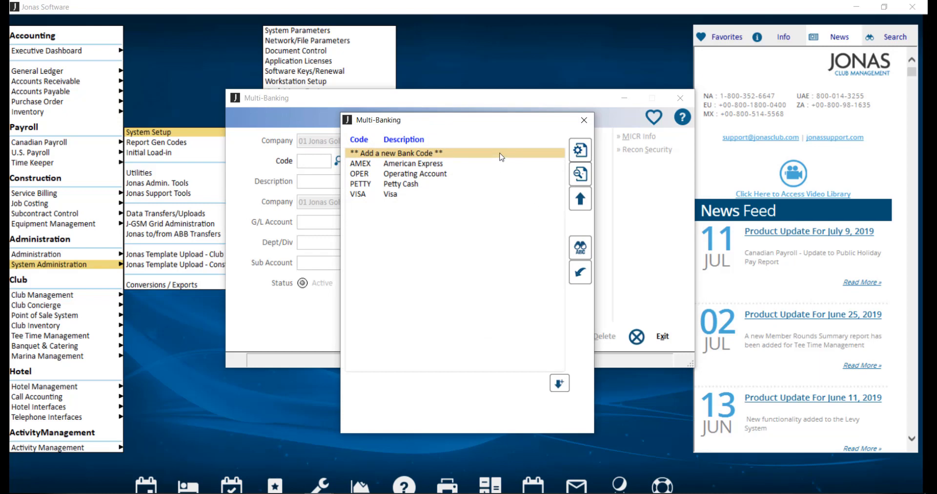
mouse_move(488, 171)
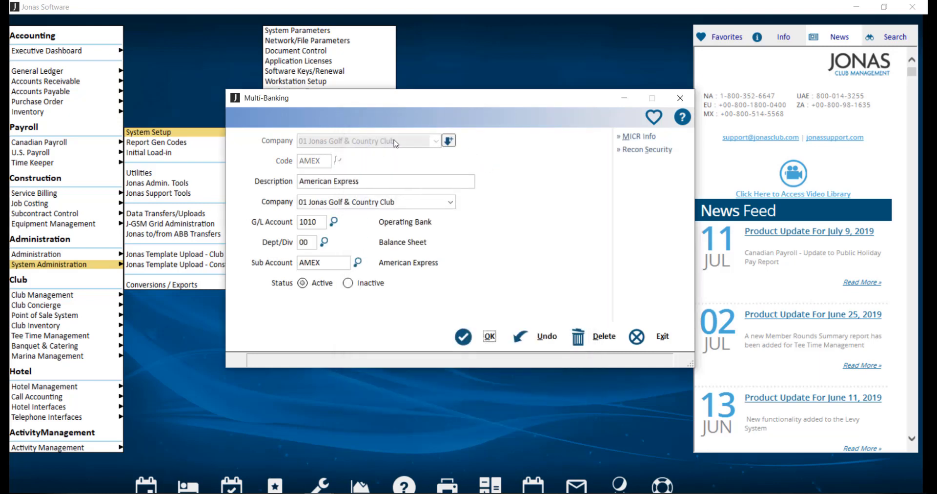
mouse_move(355, 168)
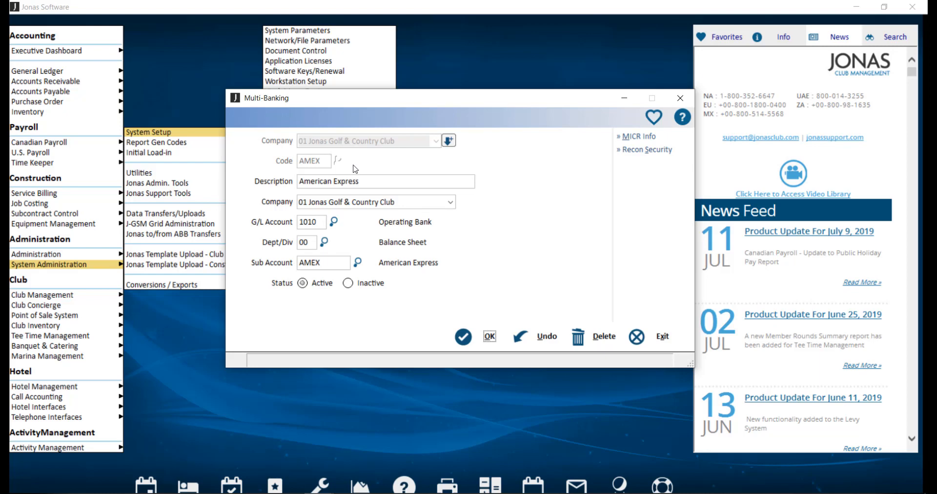
mouse_move(486, 179)
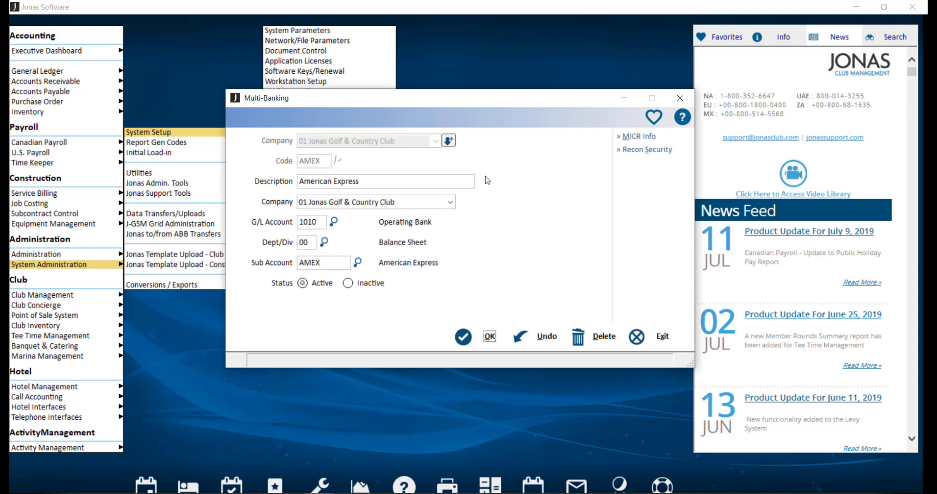
mouse_move(487, 188)
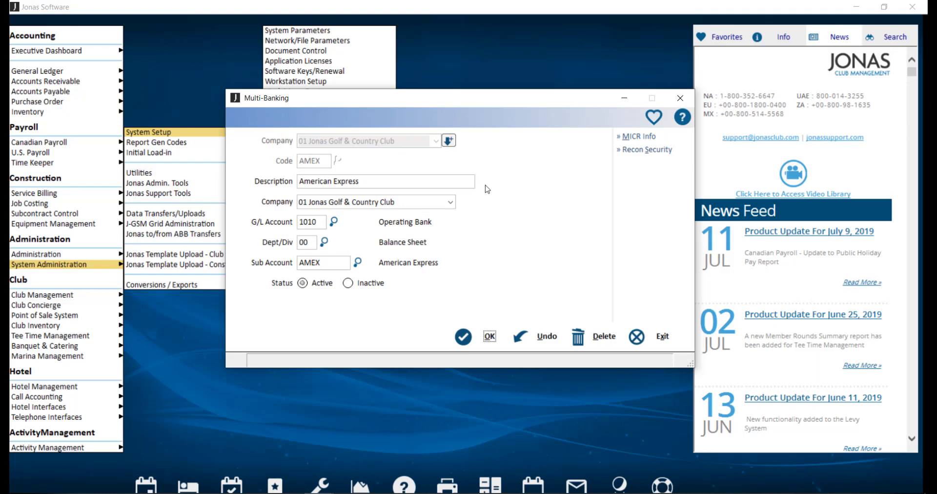
mouse_move(469, 207)
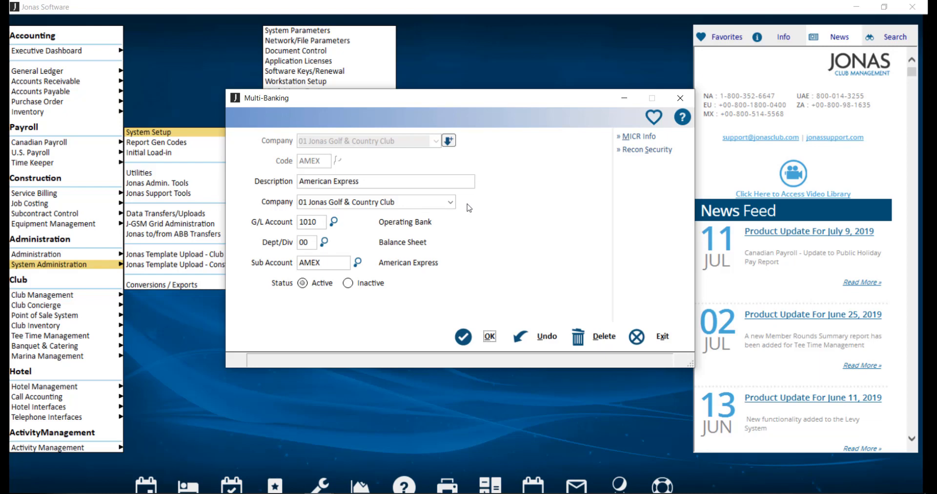
mouse_move(476, 232)
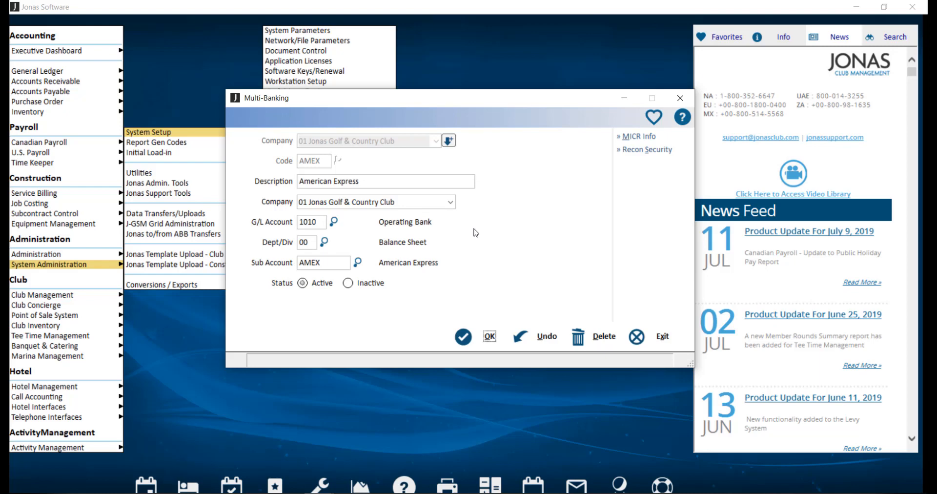
mouse_move(473, 268)
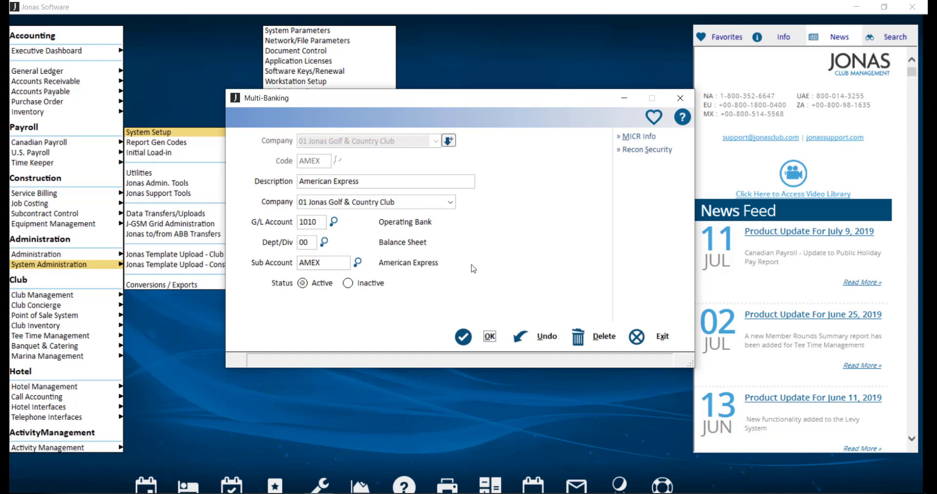
mouse_move(468, 268)
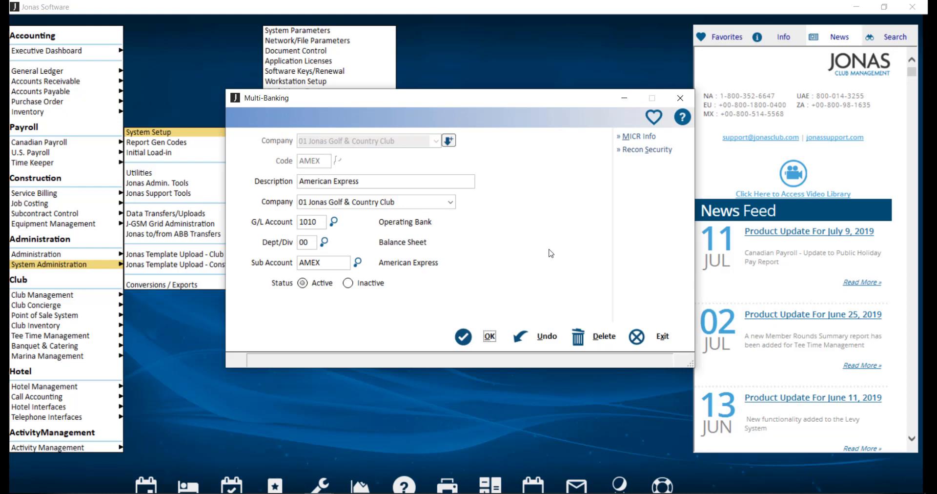
Exit the Multi-Banking window after reviewing the AMEX bank code record.
click(334, 160)
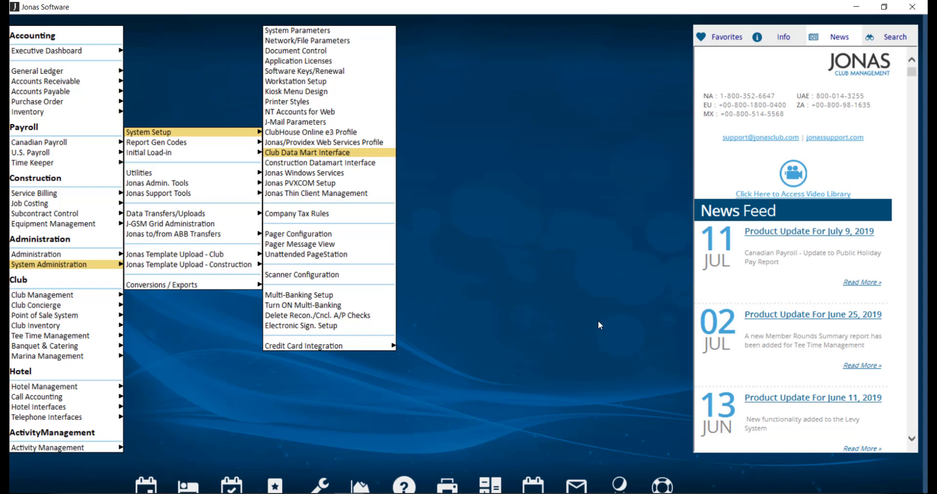
mouse_move(539, 226)
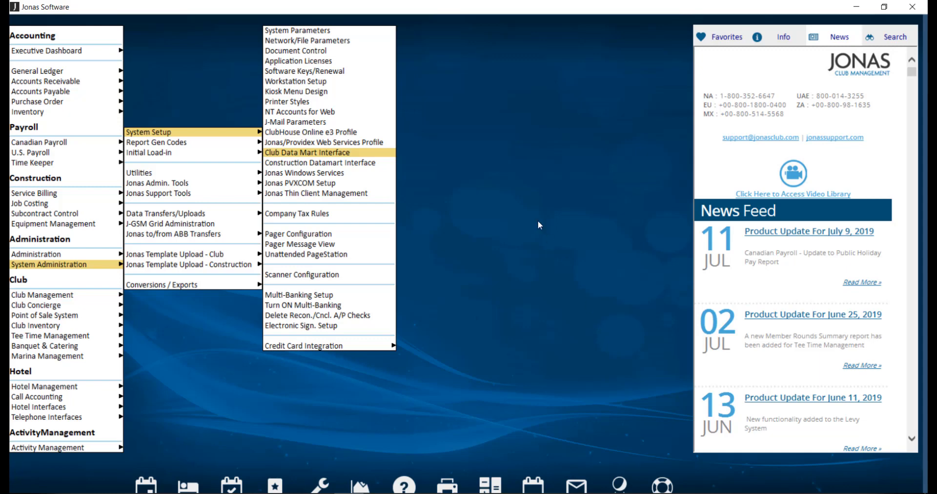
Reach the A/P Subledger Setup window from the Accounts Payable Files menu.
click(42, 91)
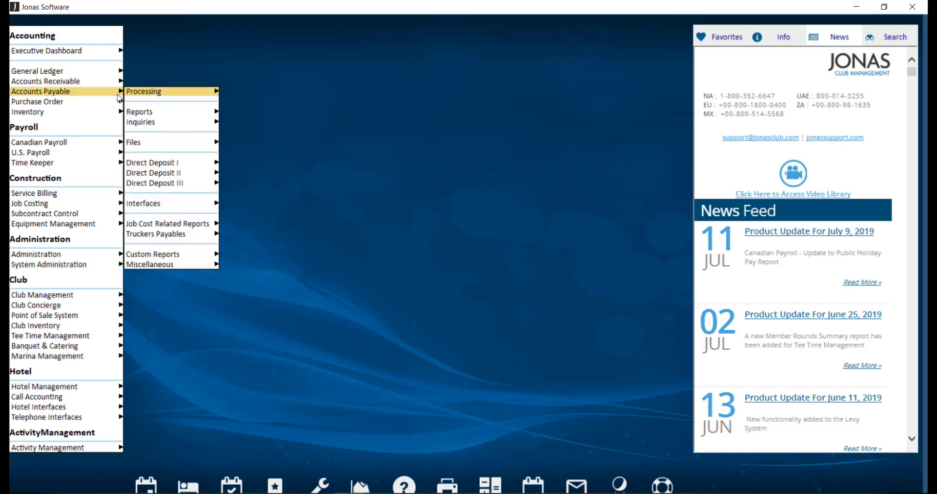
mouse_move(155, 144)
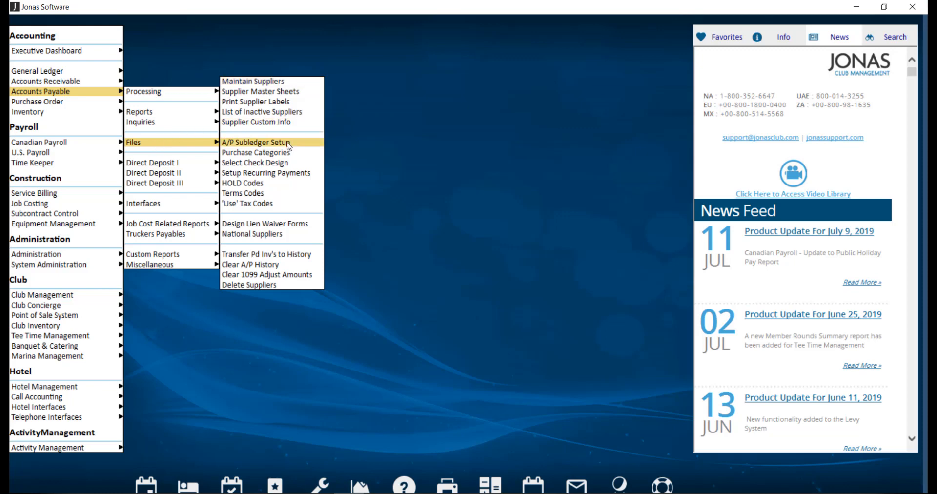
click(258, 142)
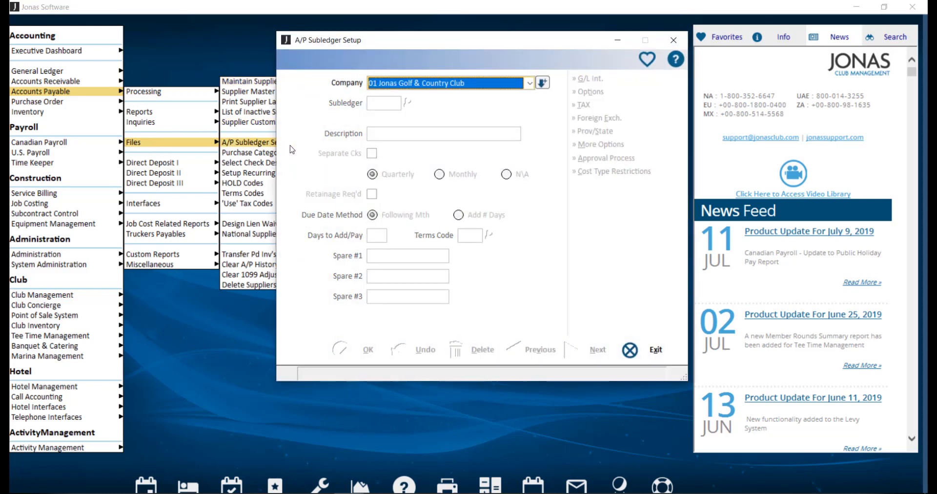
Load the Creditors Payable A/P subledger for company 01 and view its G/L integration accounts.
click(408, 102)
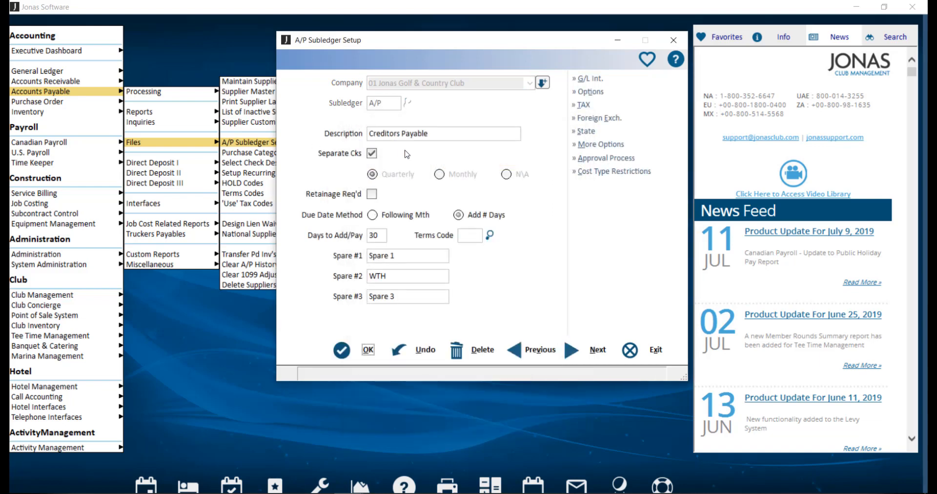
mouse_move(379, 156)
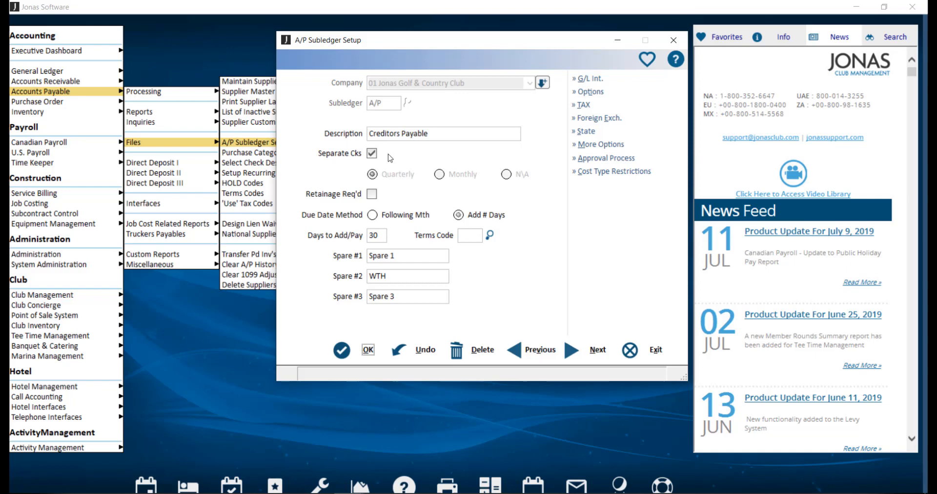
mouse_move(548, 105)
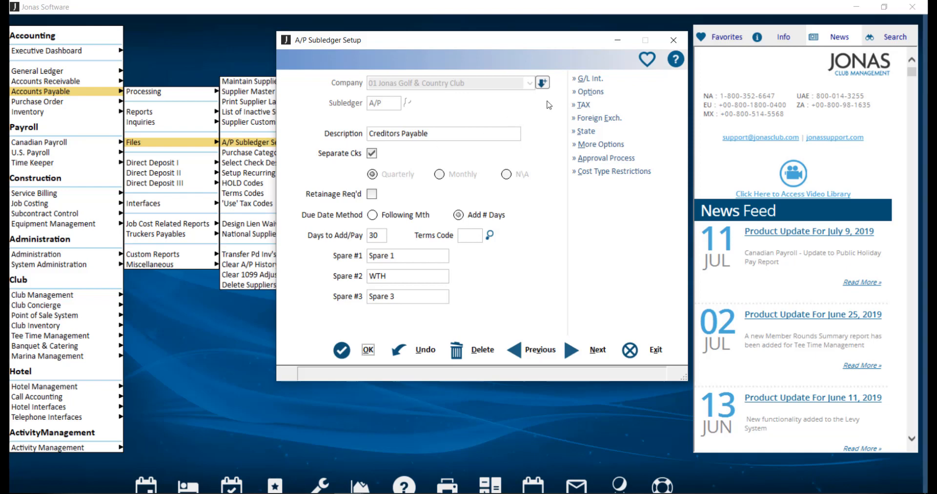
mouse_move(610, 81)
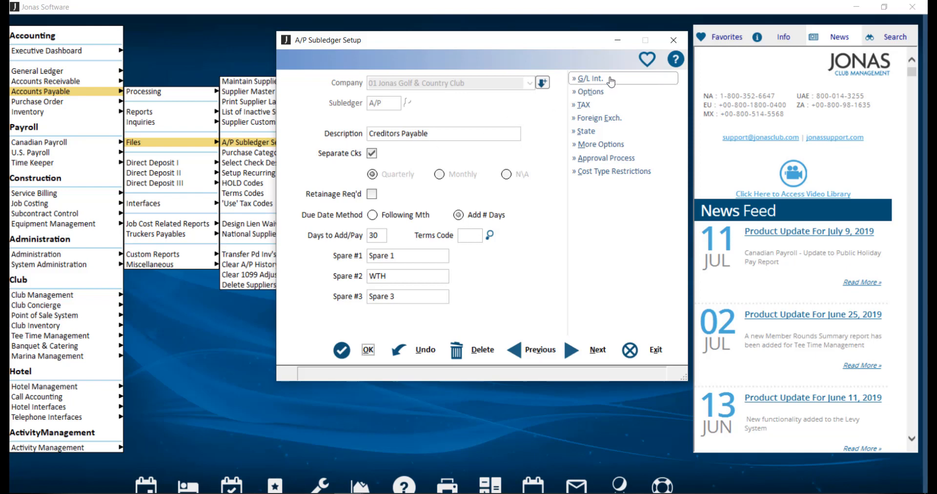
click(590, 78)
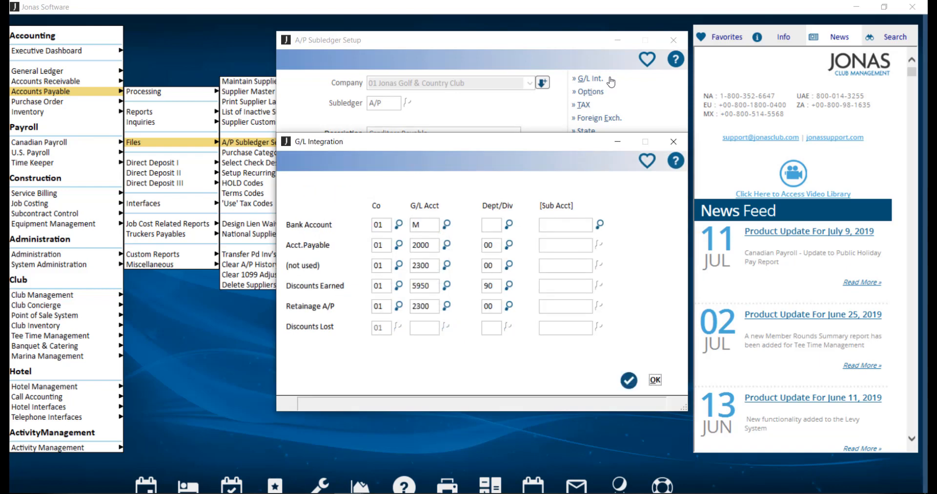
mouse_move(446, 208)
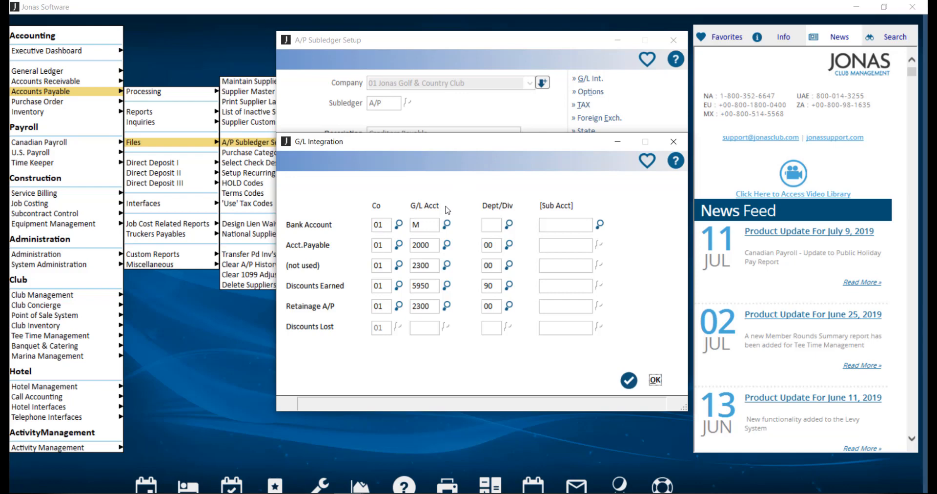
mouse_move(459, 228)
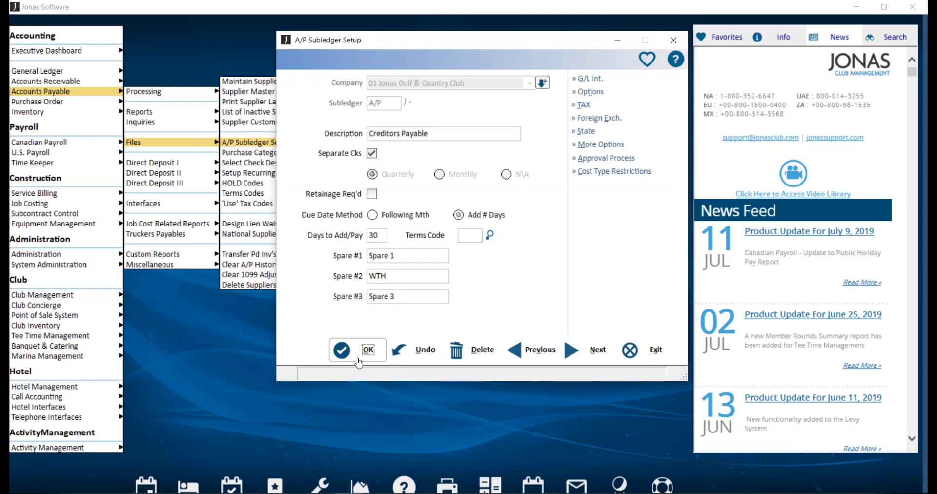
Save the A/P subledger with OK, then turn on multi-banking from System Setup.
click(341, 349)
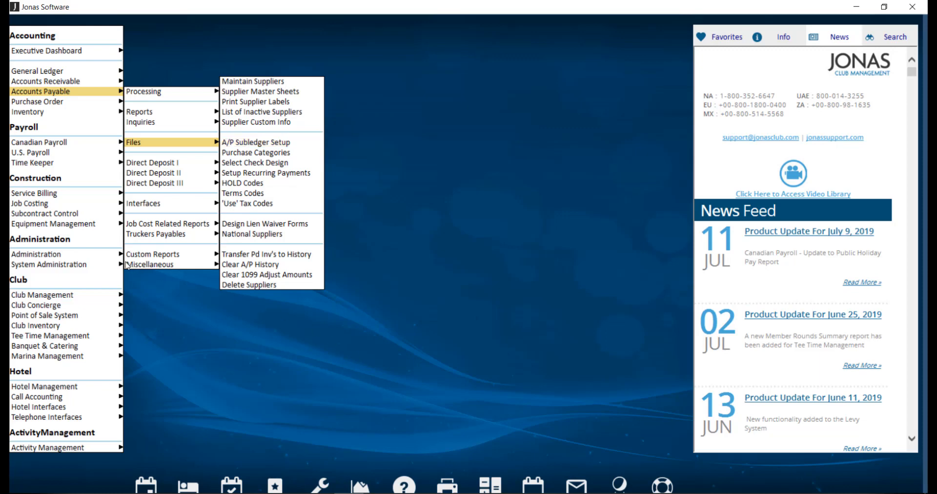
click(49, 264)
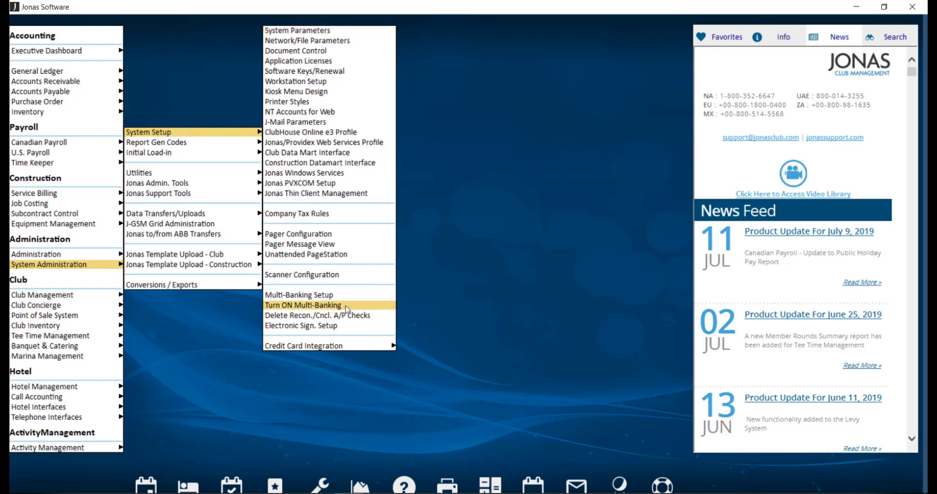
click(304, 305)
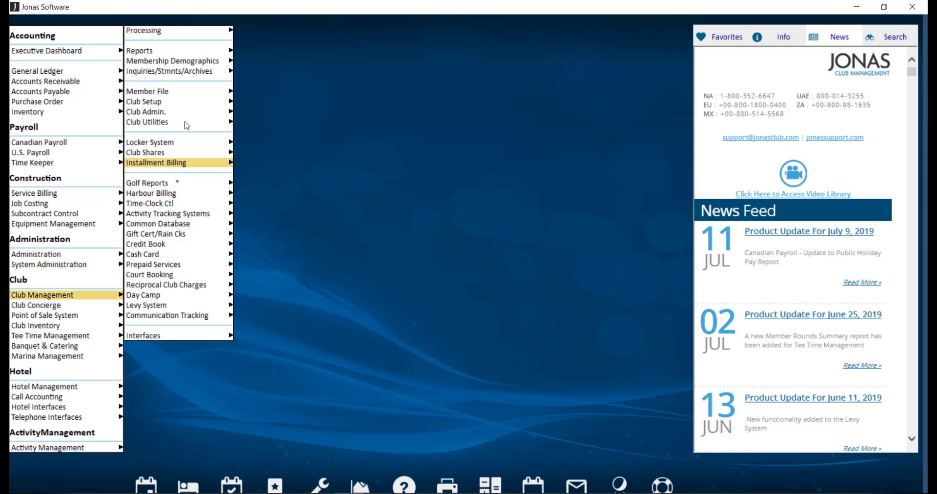
mouse_move(143, 101)
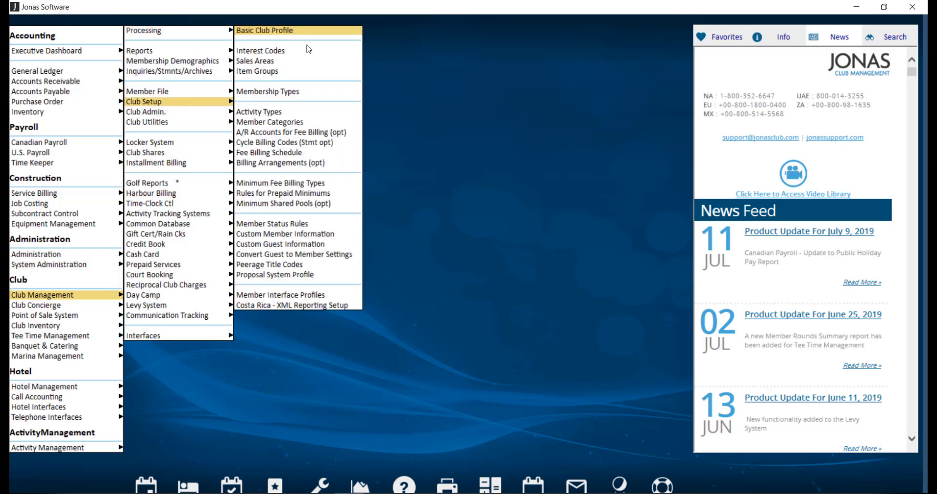
Load the Basic Club Profile for club 01, Jonas Golf & Country Club.
click(265, 30)
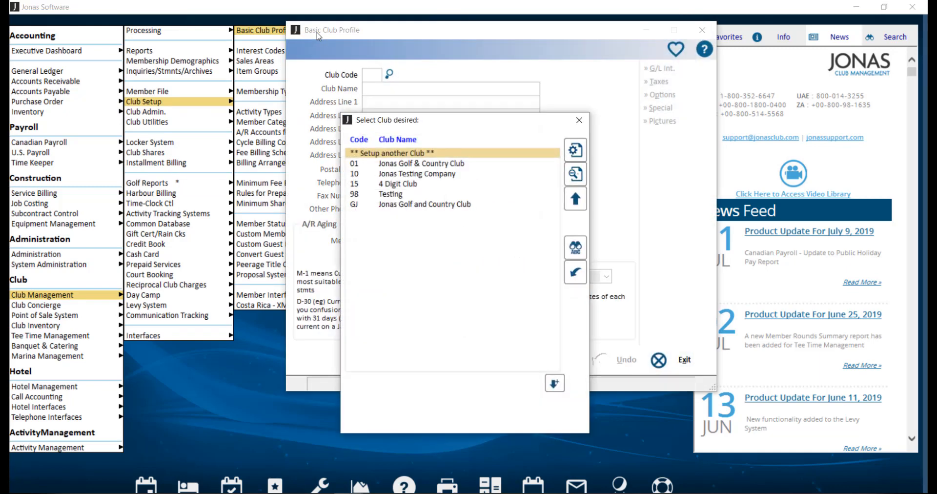
click(422, 164)
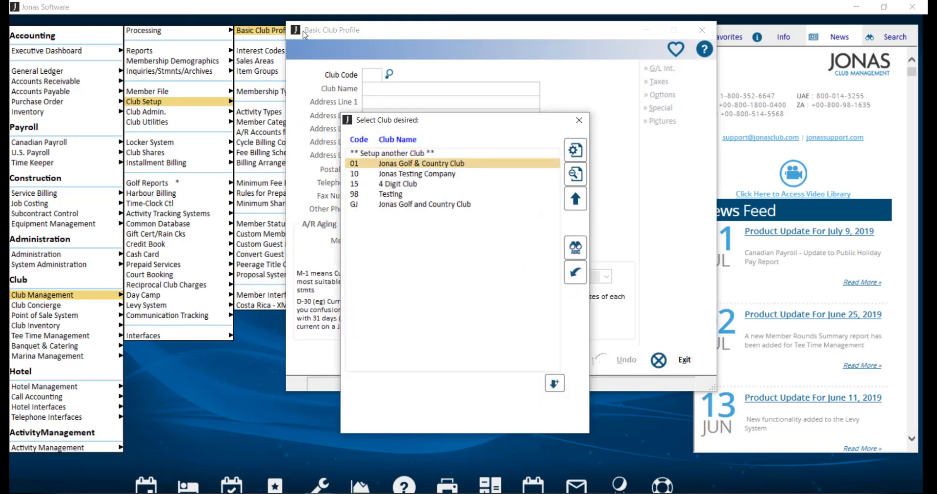
double_click(422, 164)
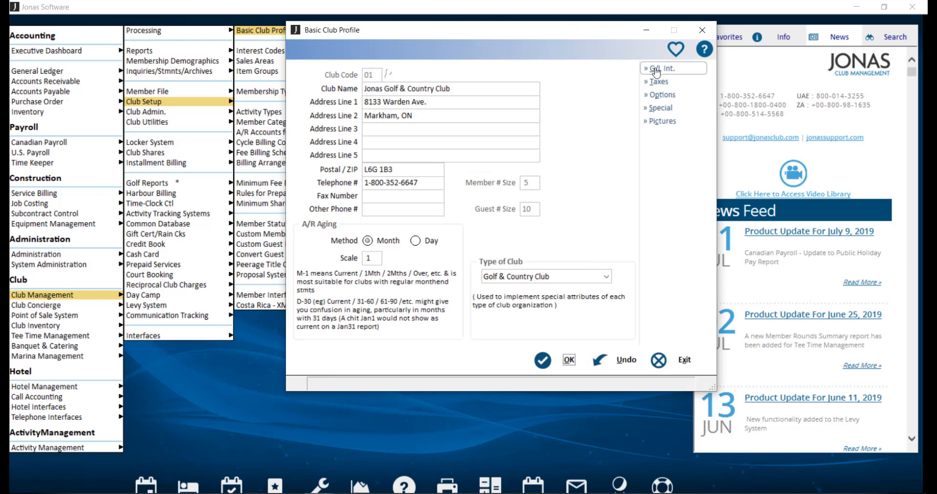
Set the club's Bank Account G/L to M in G/L Integration, then exit the profile.
click(658, 68)
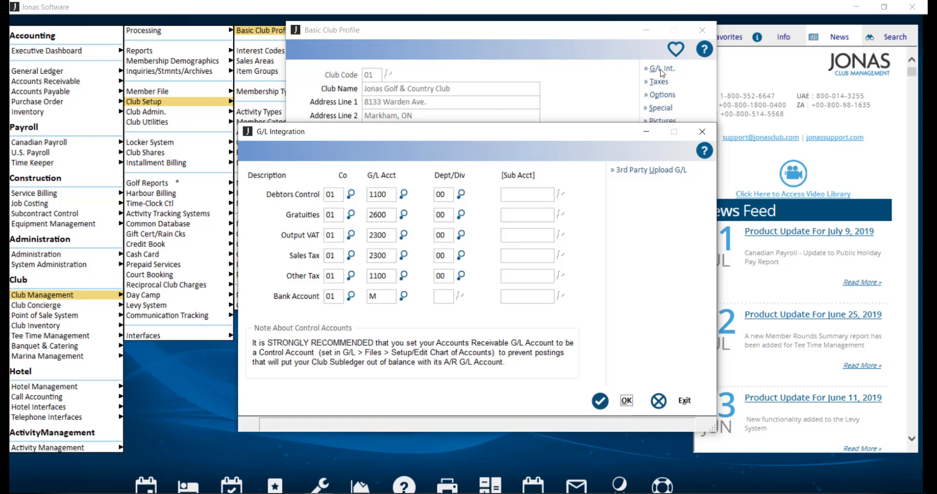
mouse_move(420, 303)
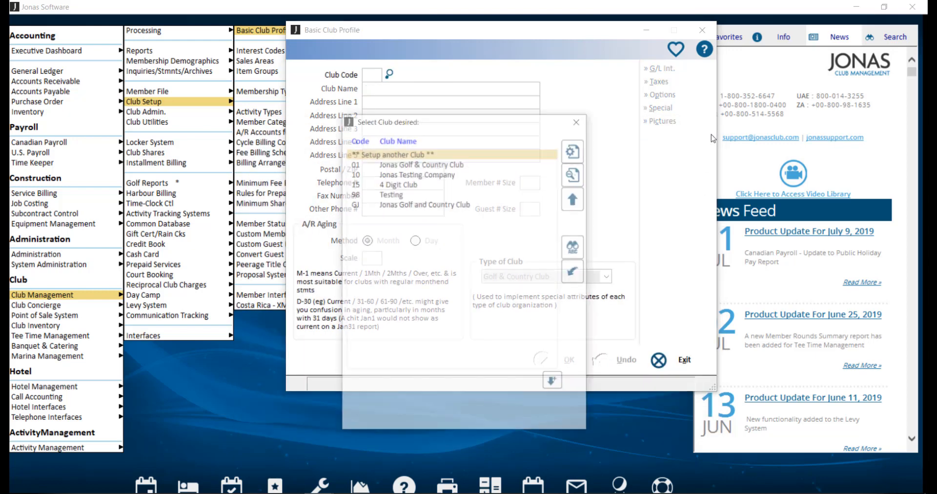
click(685, 360)
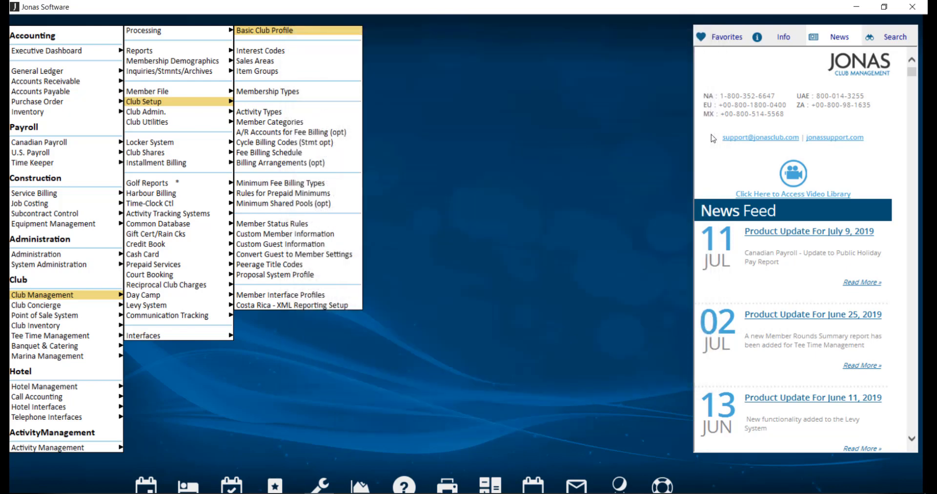